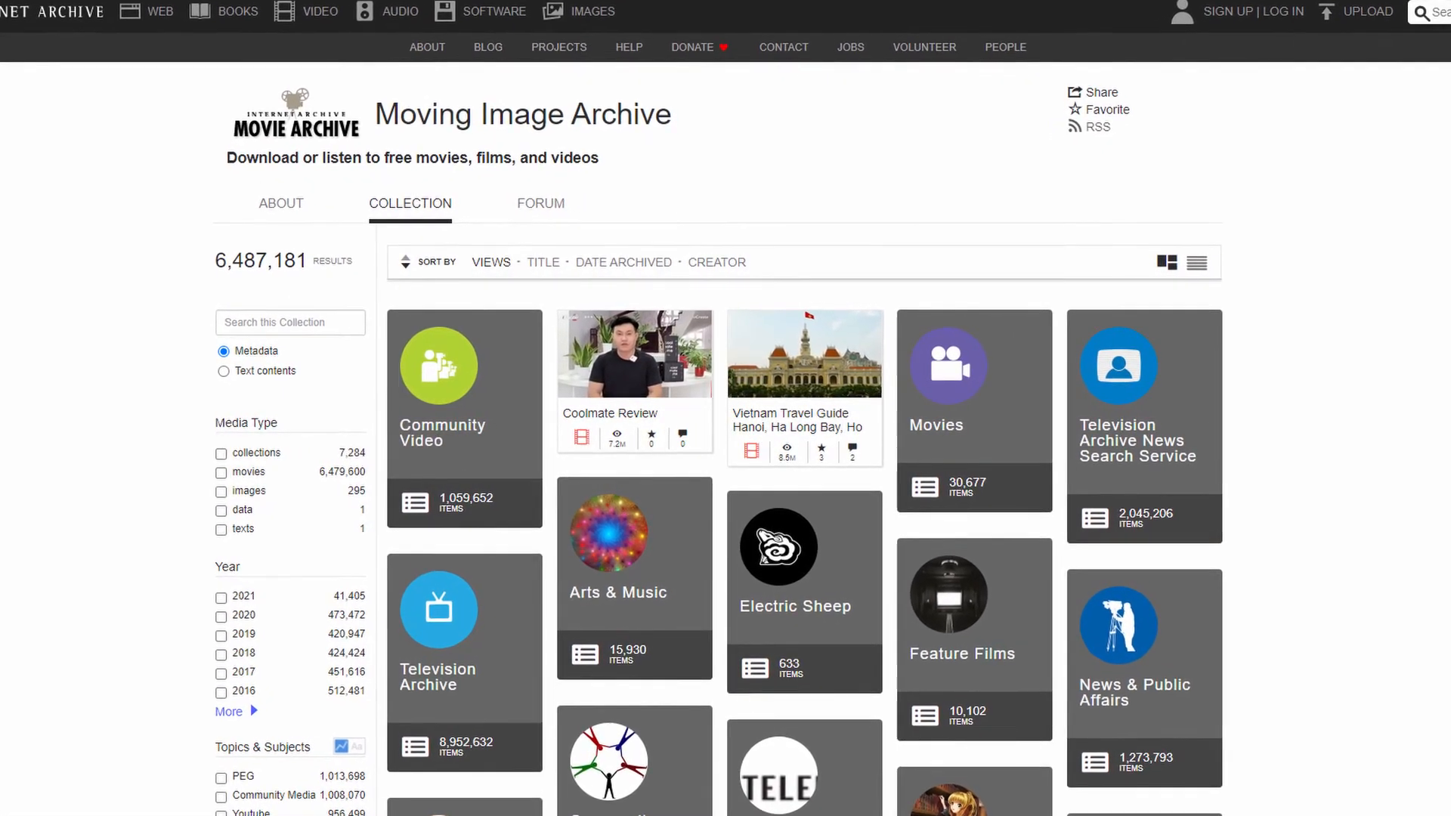
scroll(down, 3)
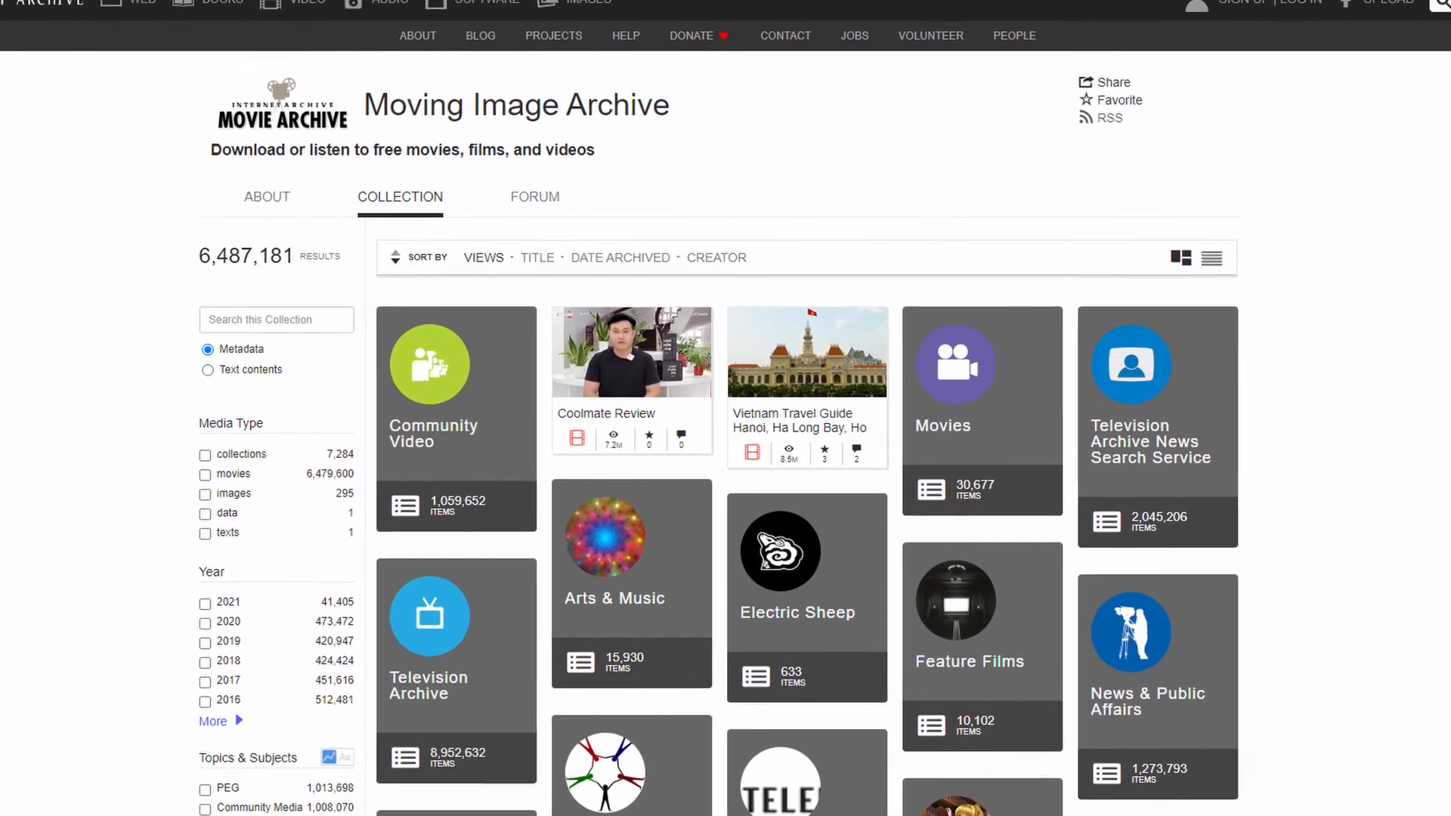